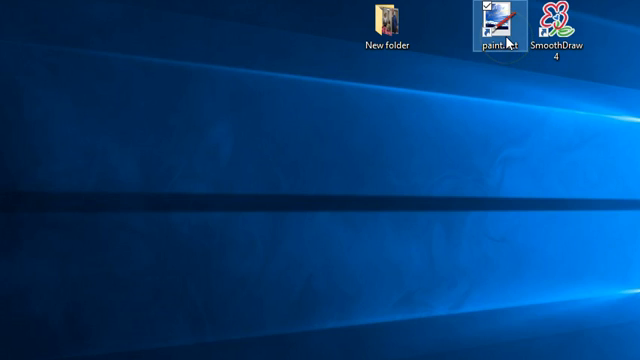
mouse_move(487, 35)
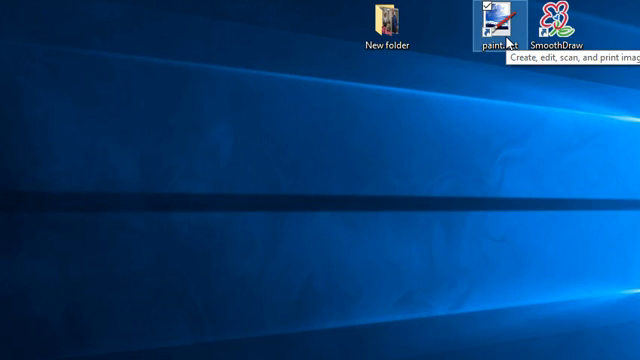
Select paint.net and SmoothDraw 4, then rename 'New folder' to 'Temp'
left_click(560, 22)
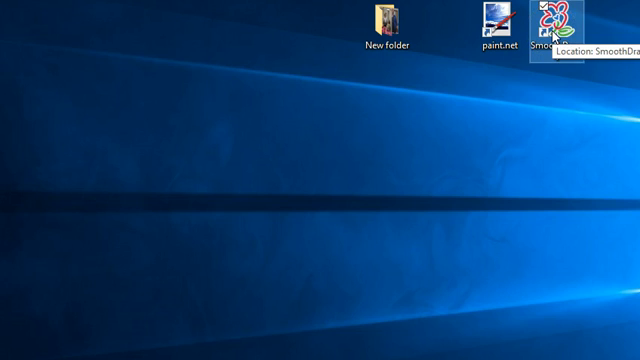
left_click(496, 30)
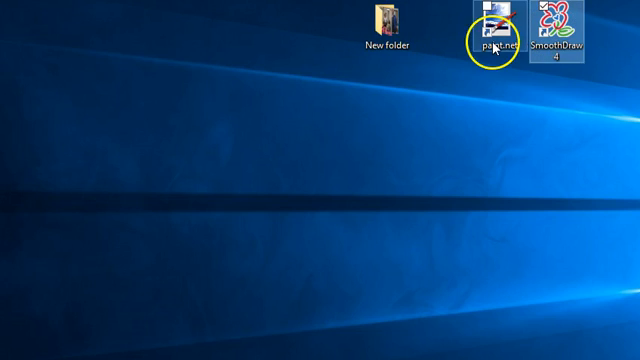
left_click(378, 20)
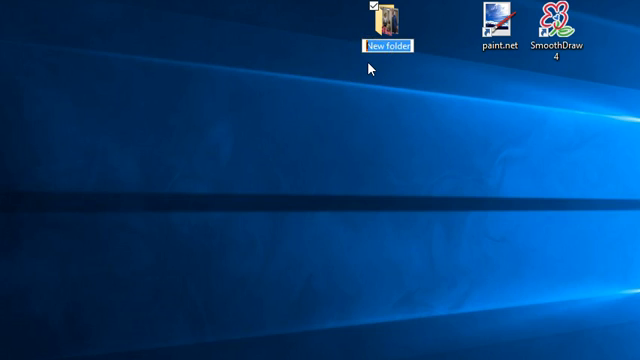
type("Temp")
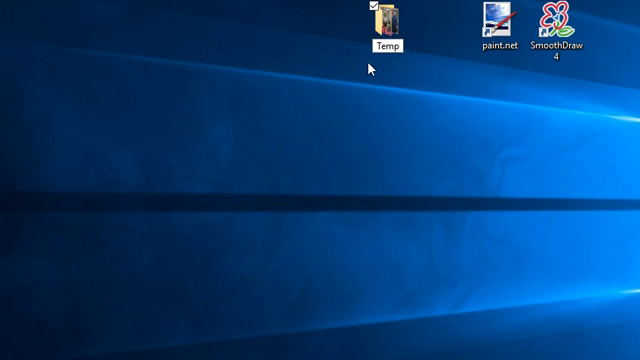
left_click(387, 20)
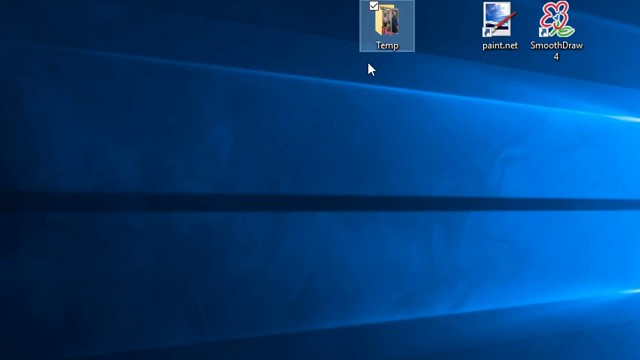
left_click(355, 127)
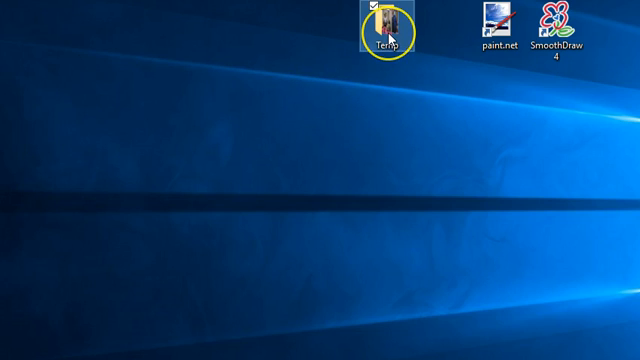
double_click(387, 20)
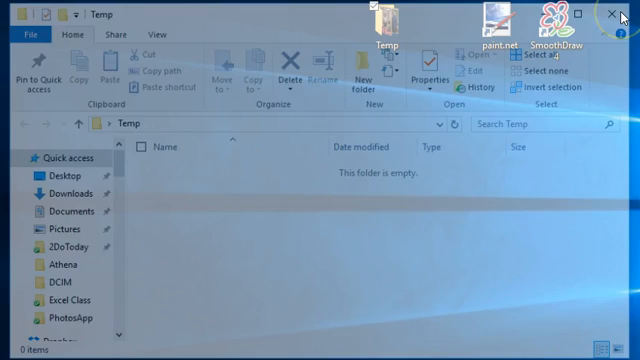
left_click(615, 12)
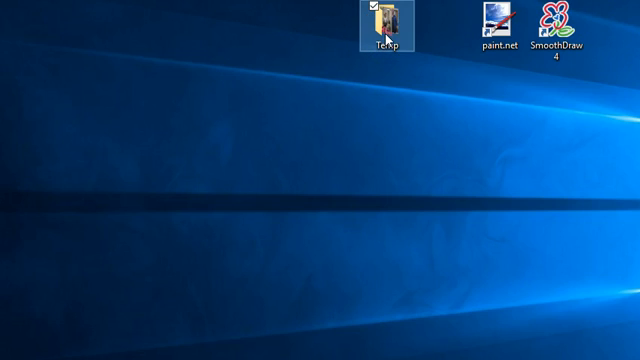
double_click(383, 22)
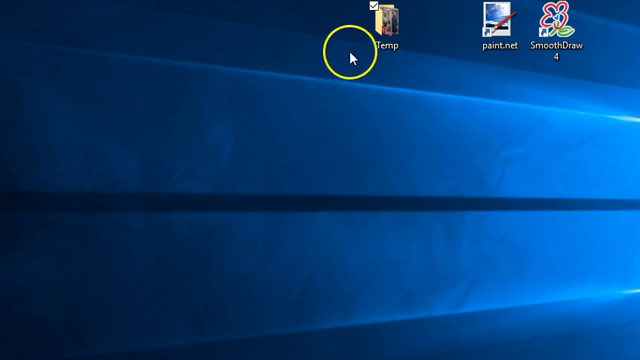
left_click(381, 18)
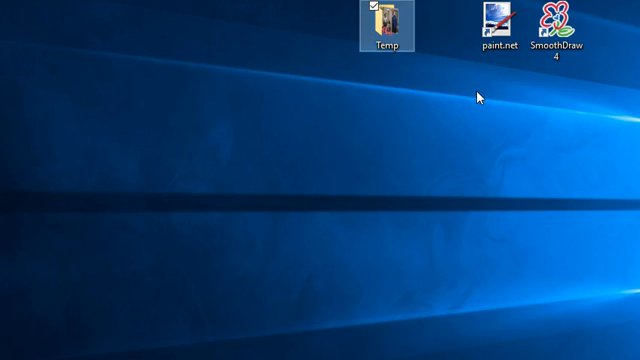
Set desktop icons to Large icons, then switch them to Medium icons
right_click(480, 97)
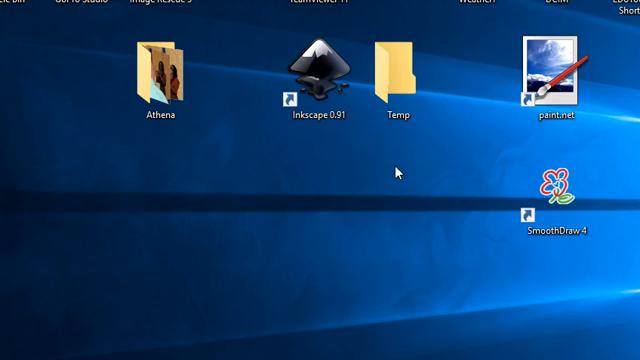
right_click(398, 170)
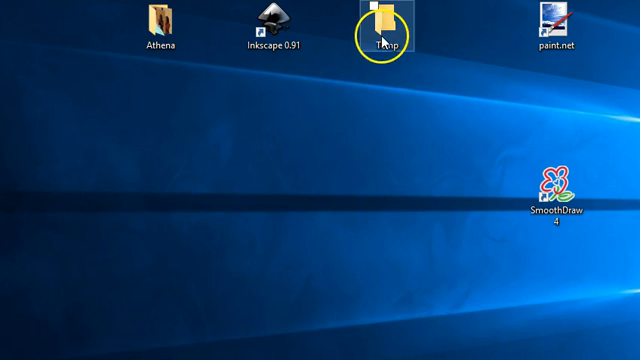
mouse_move(385, 24)
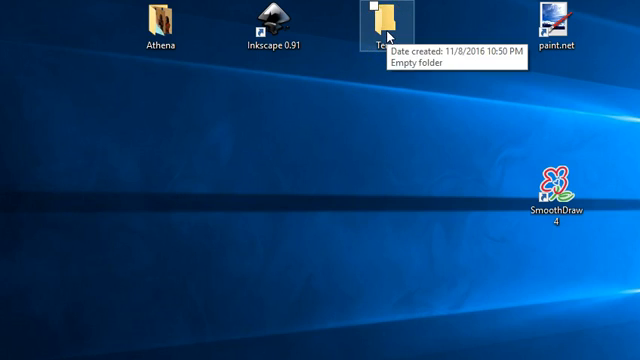
Show the Temp folder's context menu, open Temp, then show paint.net's context menu
right_click(377, 20)
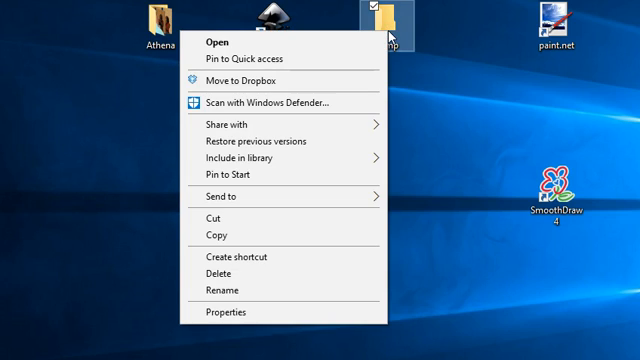
mouse_move(322, 40)
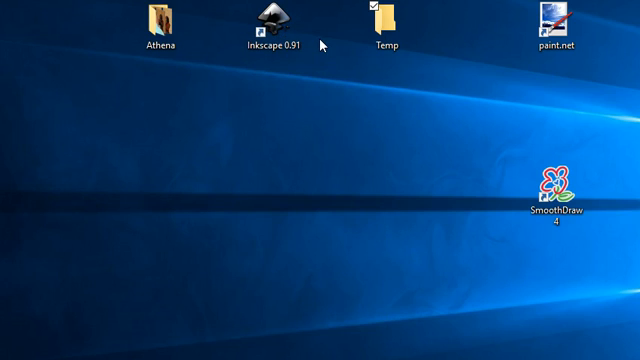
double_click(380, 20)
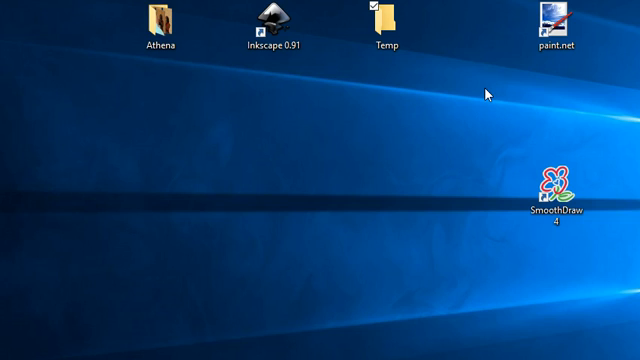
left_click(550, 22)
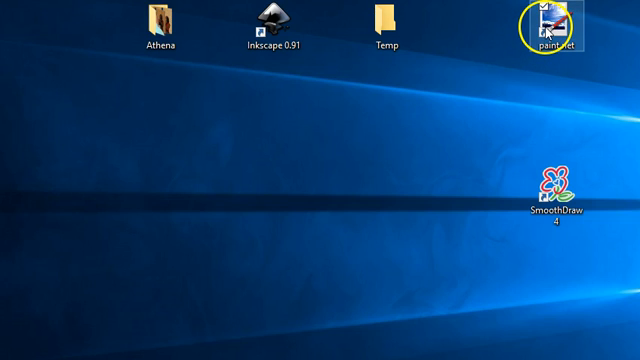
right_click(558, 25)
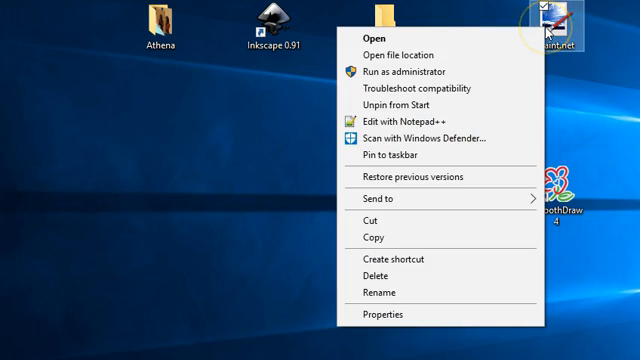